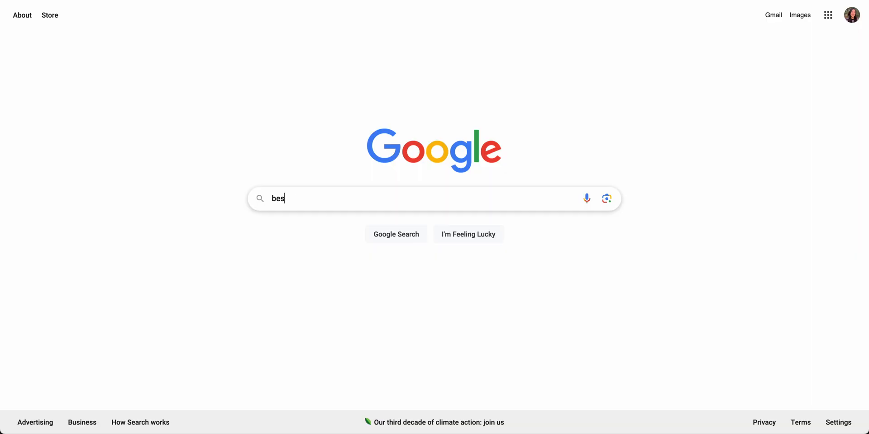
Run the Google search for 'best running shoes' and view the results.
{"action": "type", "text": "t running shoes"}
{"action": "key", "text": "Enter"}
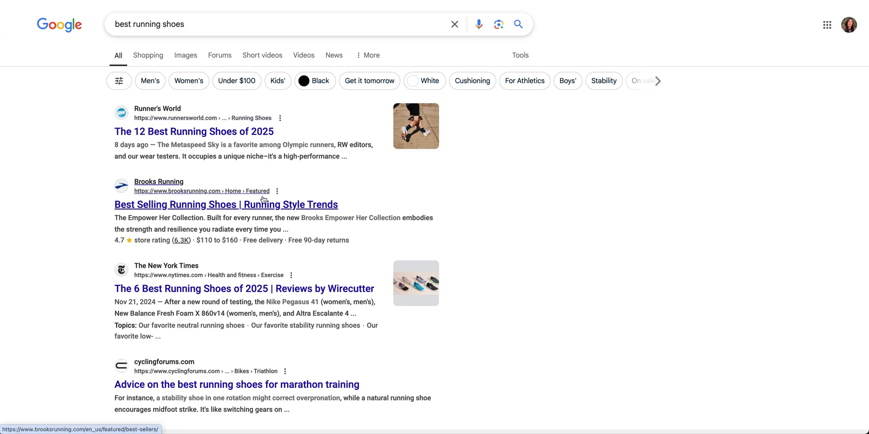
{"action": "mouse_move", "coordinate": [236, 272]}
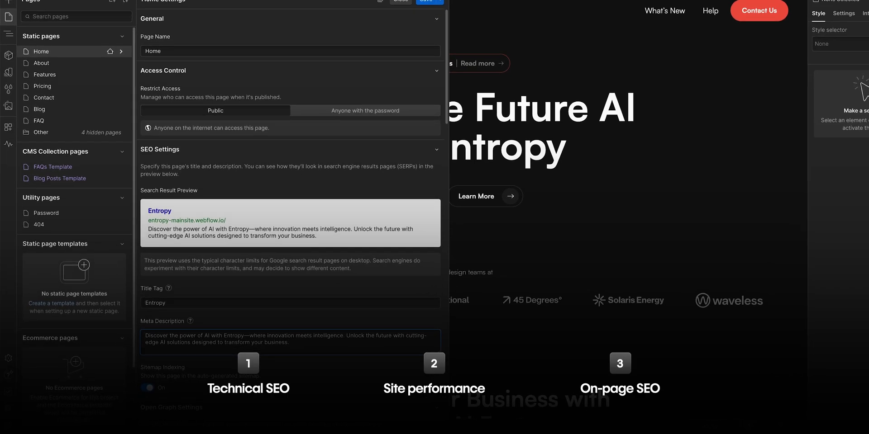
Open the Entropy Site's general Site settings from the Webflow dashboard.
{"action": "left_click", "coordinate": [60, 11]}
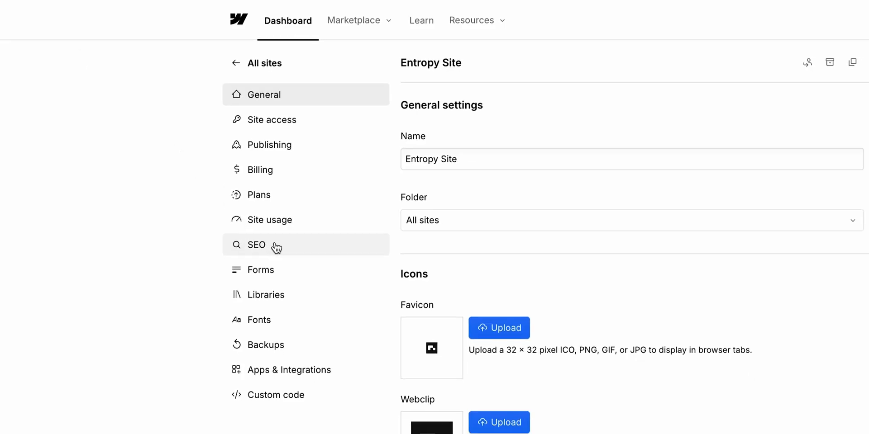
In SEO settings, switch Auto-generate sitemap On and save the Sitemap section.
{"action": "left_click", "coordinate": [256, 246]}
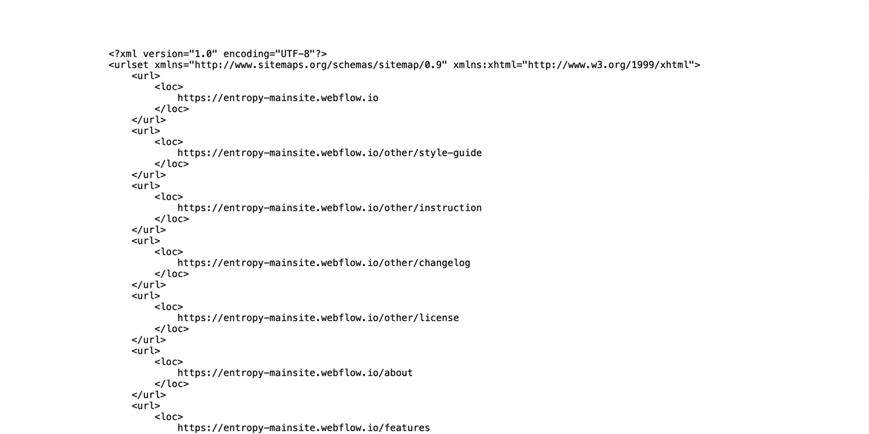
{"action": "scroll", "scroll_direction": "down", "scroll_amount": 3}
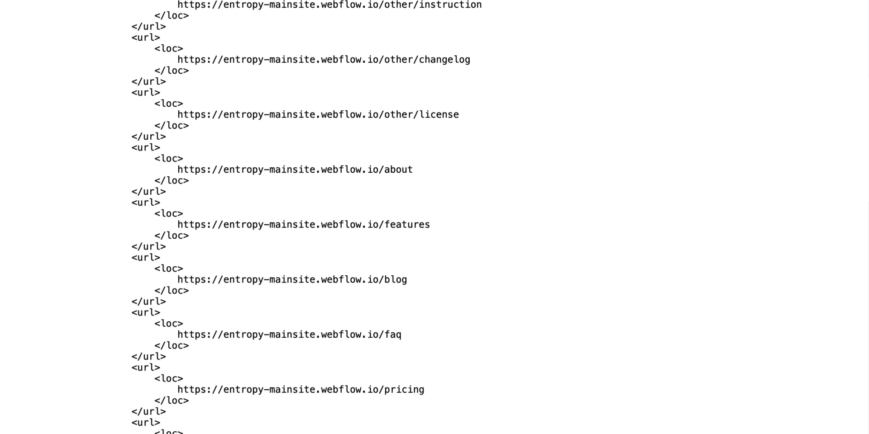
{"action": "scroll", "scroll_direction": "down", "scroll_amount": 3}
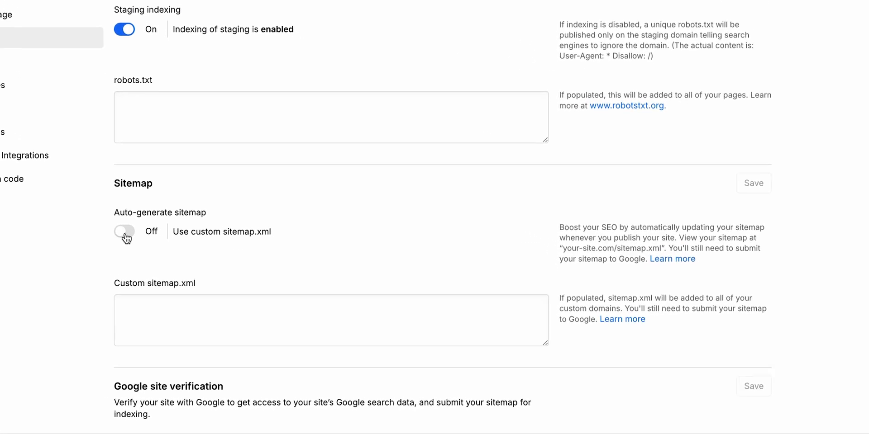
{"action": "left_click", "coordinate": [124, 232]}
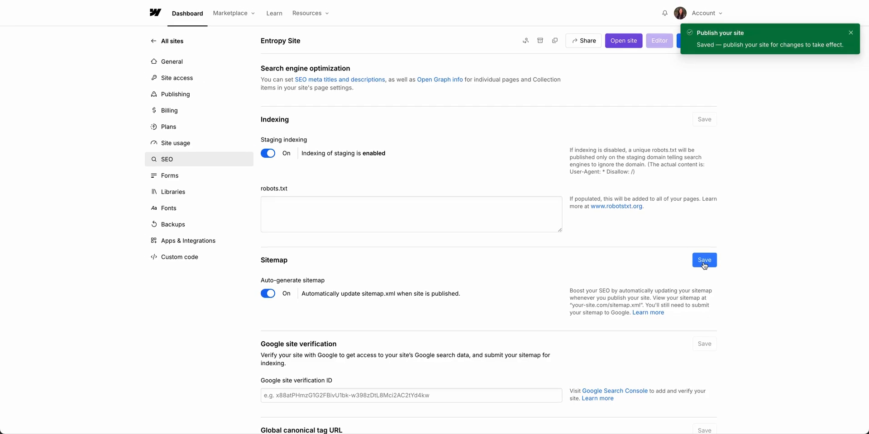
{"action": "scroll", "scroll_direction": "down", "scroll_amount": 3}
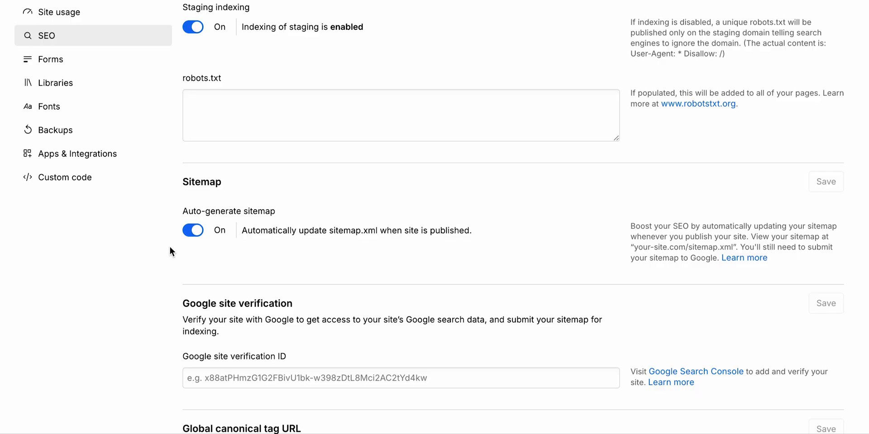
{"action": "left_click", "coordinate": [193, 231]}
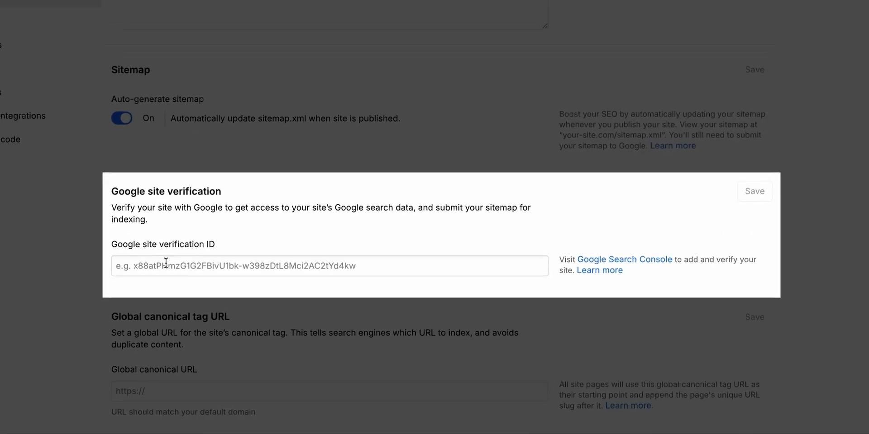
Enter the Google site verification ID, save it, and verify ownership in Search Console.
{"action": "type", "text": "BLEqKtWWI36md6787eBXHr7-A9X_MtGxbT08FidTak8"}
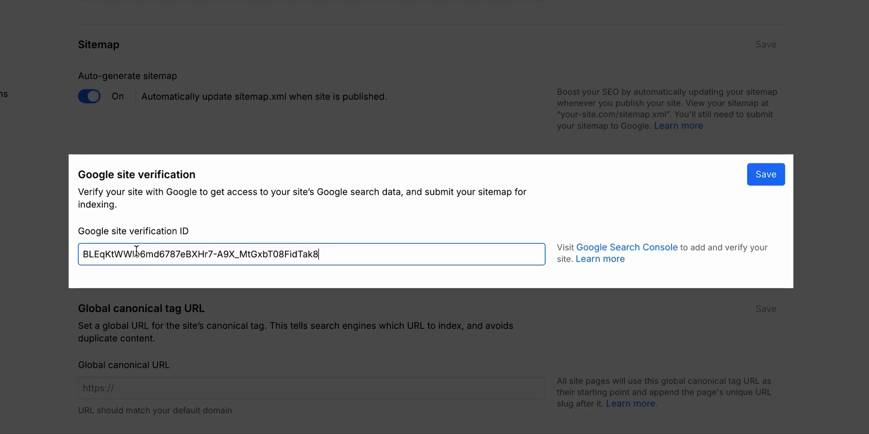
{"action": "left_click", "coordinate": [627, 247]}
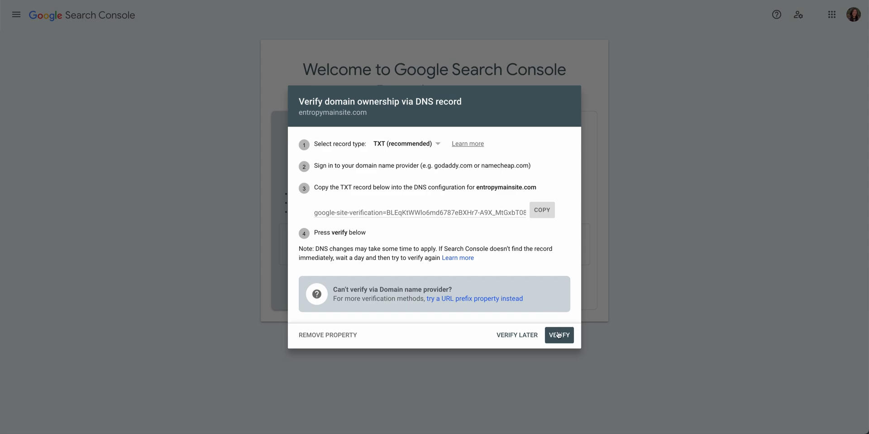
{"action": "left_click", "coordinate": [558, 335]}
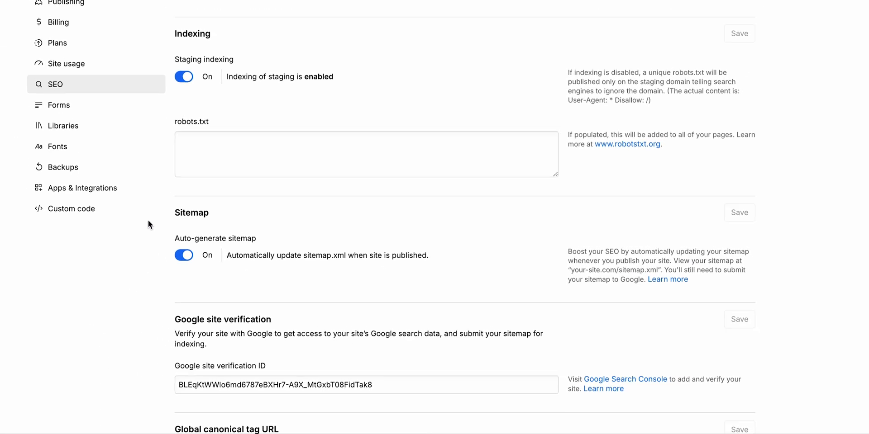
From Apps & Integrations, get and install the Google site tools app.
{"action": "left_click", "coordinate": [83, 188]}
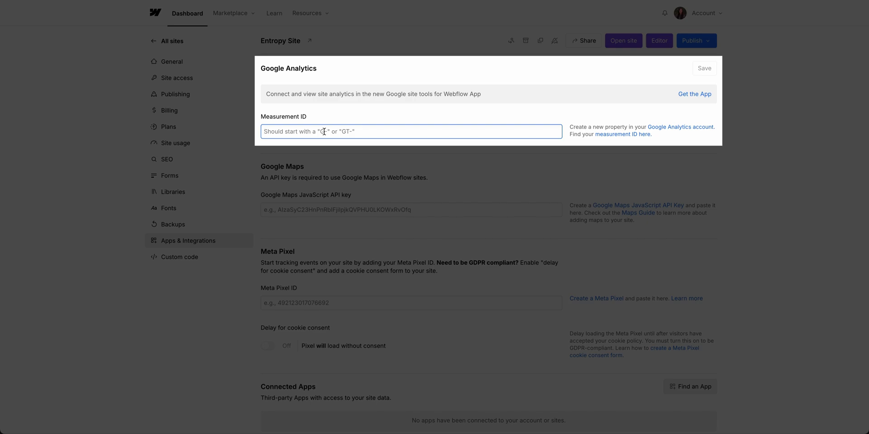
{"action": "left_click", "coordinate": [694, 93]}
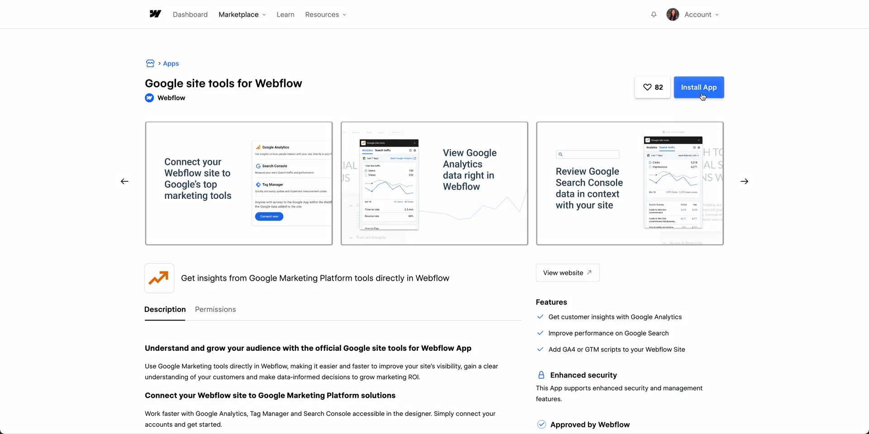
{"action": "left_click", "coordinate": [698, 87]}
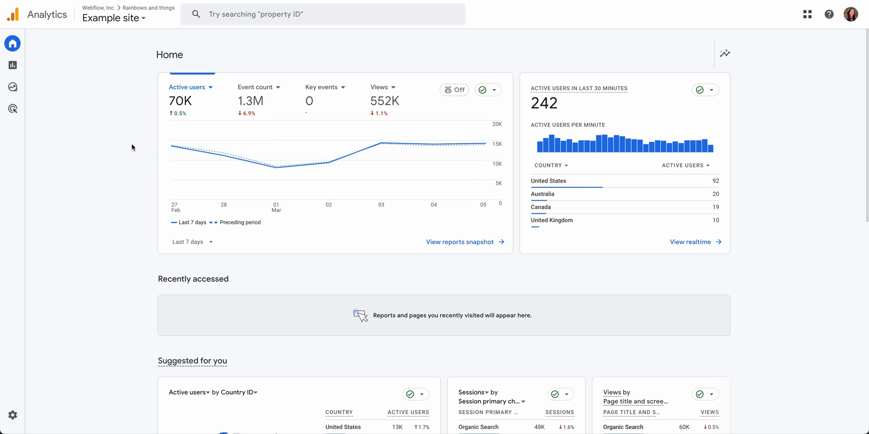
Review the Analytics Home dashboard, then return to Webflow's Publishing settings.
{"action": "left_click", "coordinate": [12, 65]}
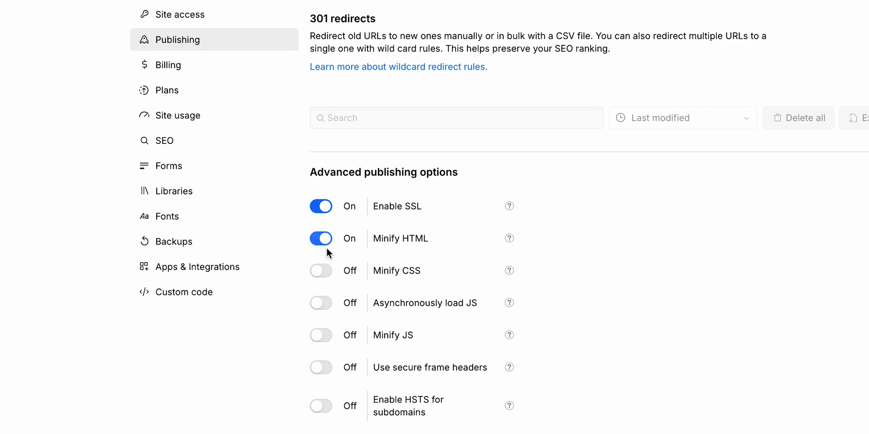
{"action": "left_click", "coordinate": [320, 335]}
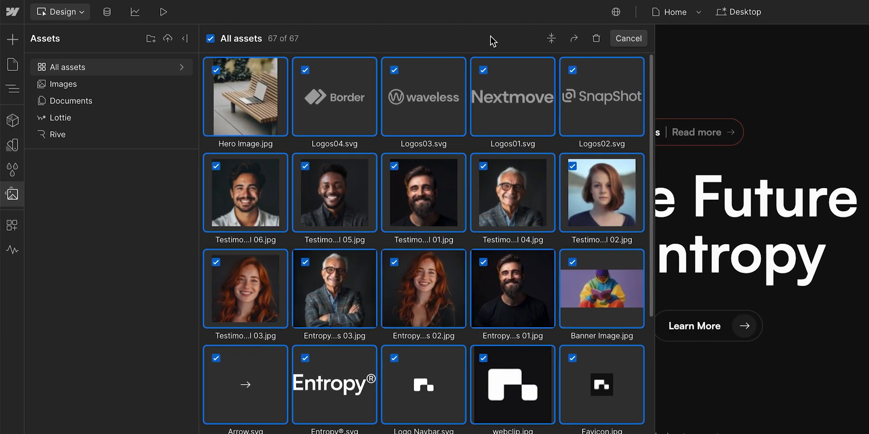
{"action": "mouse_move", "coordinate": [551, 38]}
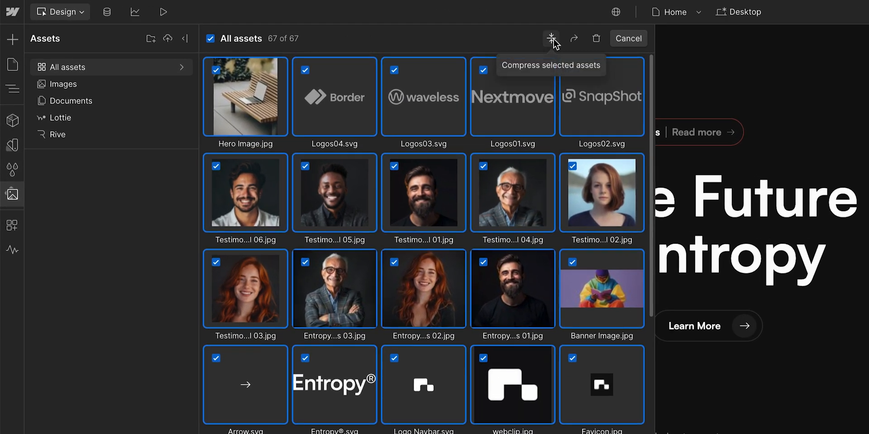
Compress all selected site assets and compress CMS collection assets to AVIF.
{"action": "left_click", "coordinate": [80, 12]}
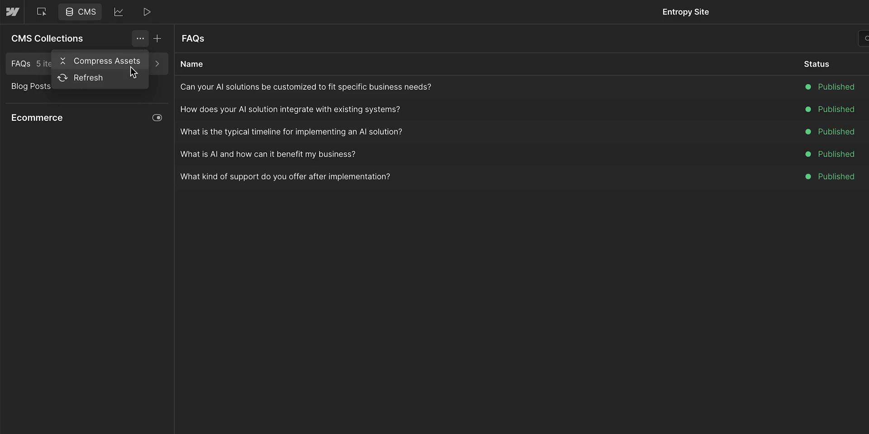
{"action": "left_click", "coordinate": [107, 61]}
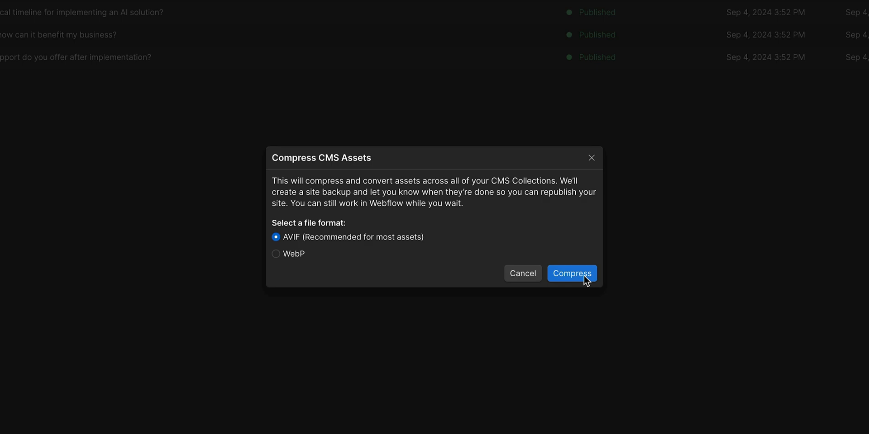
{"action": "left_click", "coordinate": [572, 273]}
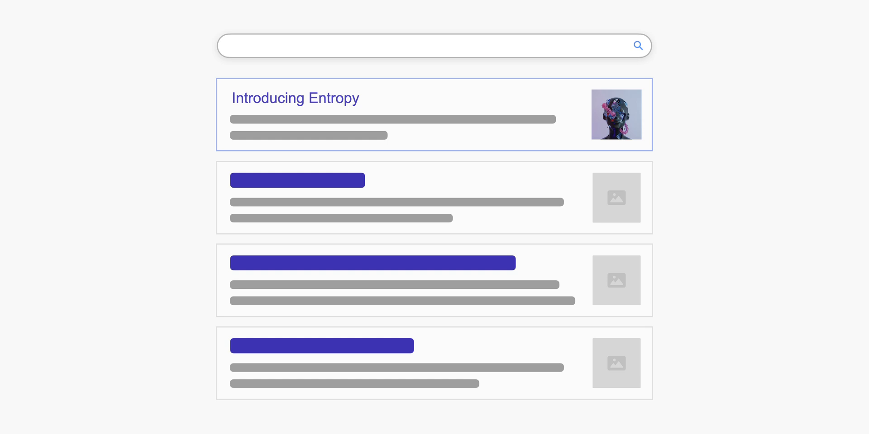
Set the Home page title tag to 'Entropy' and complete its meta description ending 'cutting-edge AI solutions designed to transform your business.'.
{"action": "left_click", "coordinate": [435, 7]}
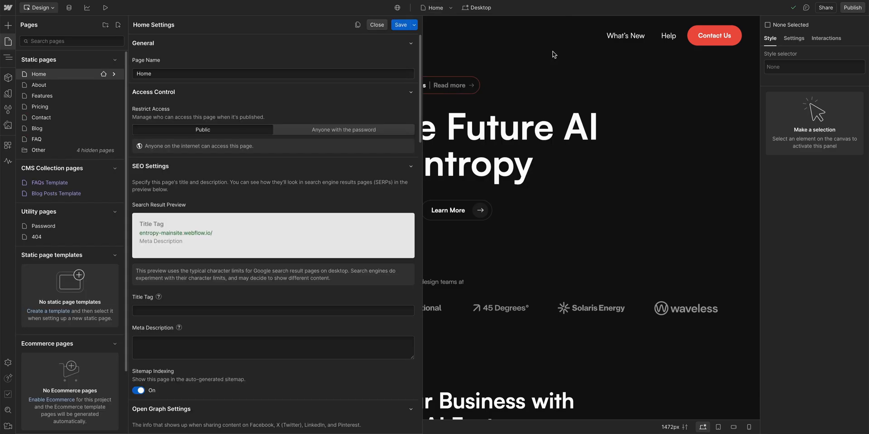
{"action": "left_click", "coordinate": [272, 311]}
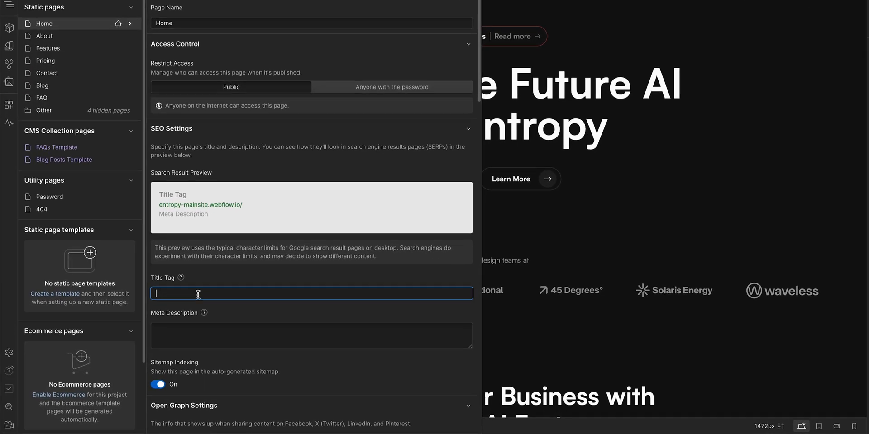
{"action": "type", "text": "Entropy"}
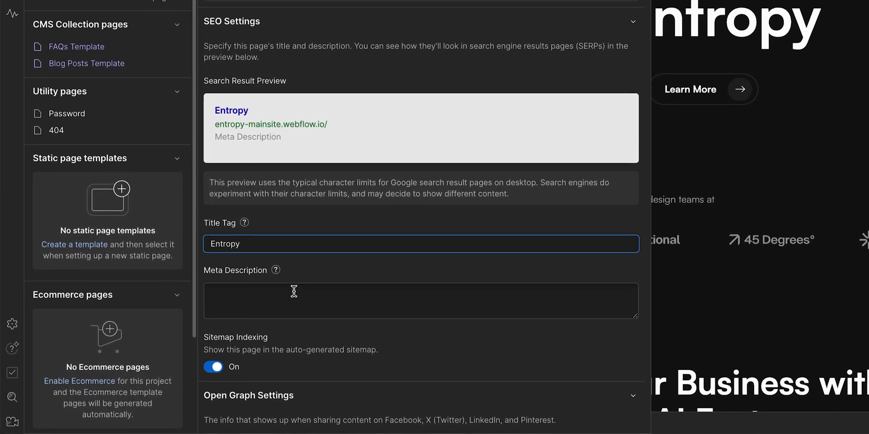
{"action": "type", "text": "Discover the power of AI with Entropy—where i"}
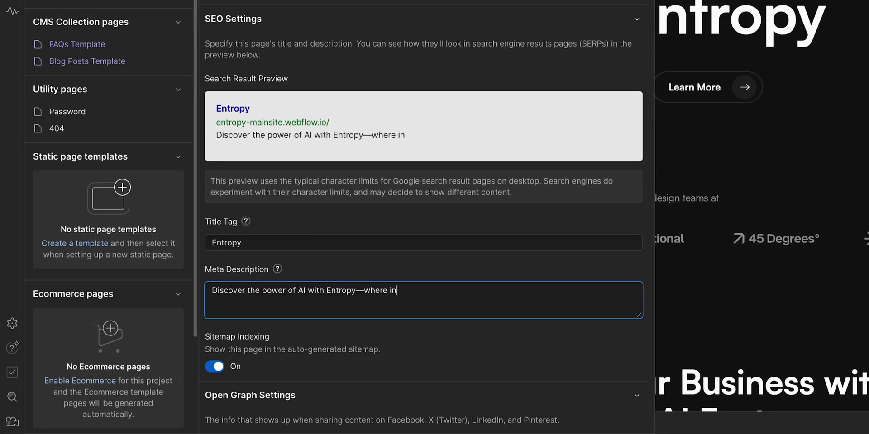
{"action": "type", "text": "novation meets intelligence. U"}
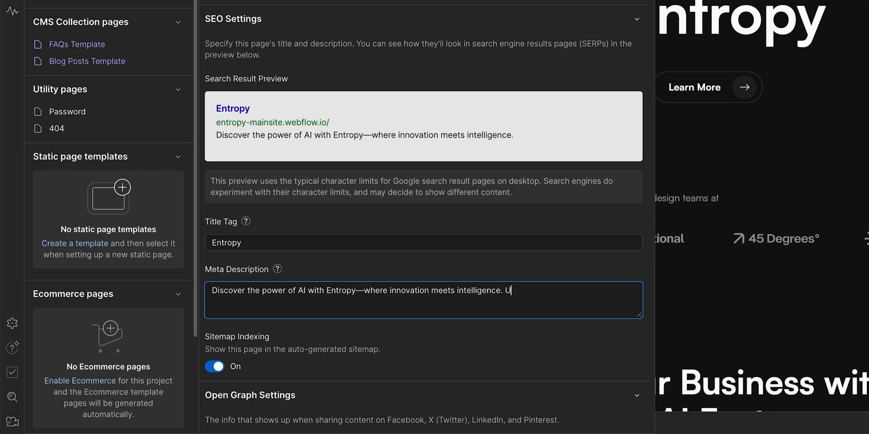
{"action": "type", "text": "nlock the future with cutting-"}
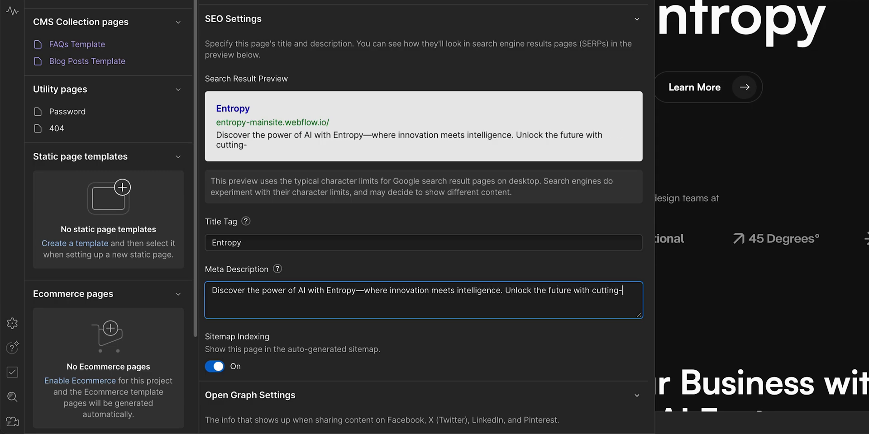
{"action": "type", "text": "edge AI solutions designed to"}
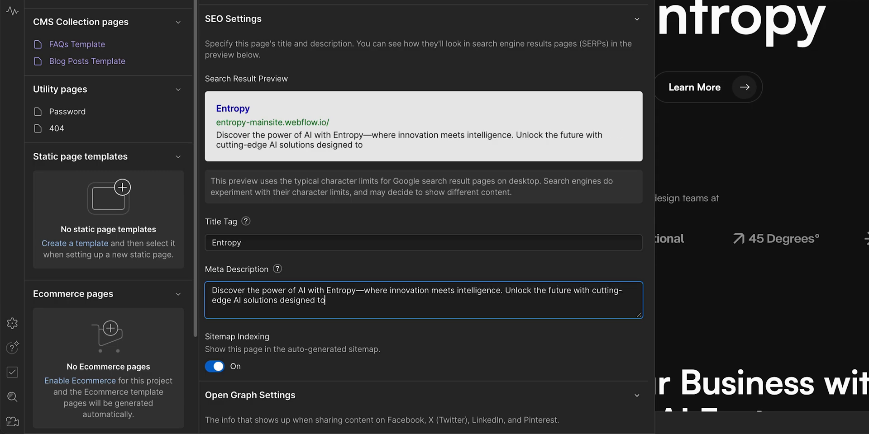
{"action": "type", "text": "transform your business."}
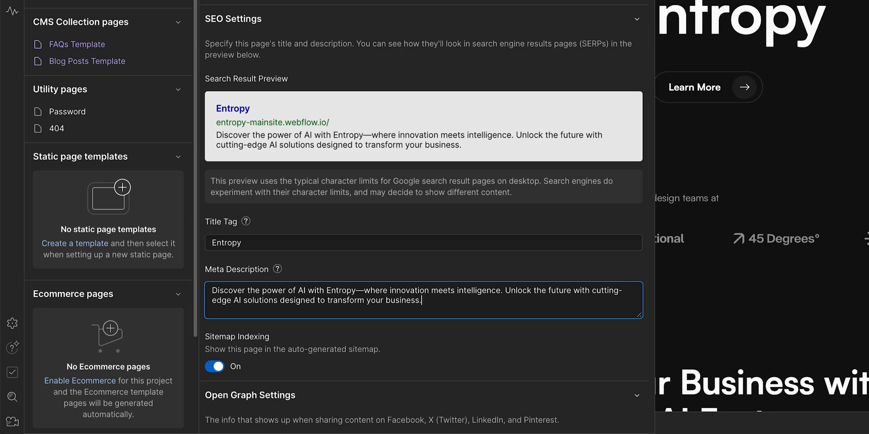
{"action": "left_click", "coordinate": [87, 61]}
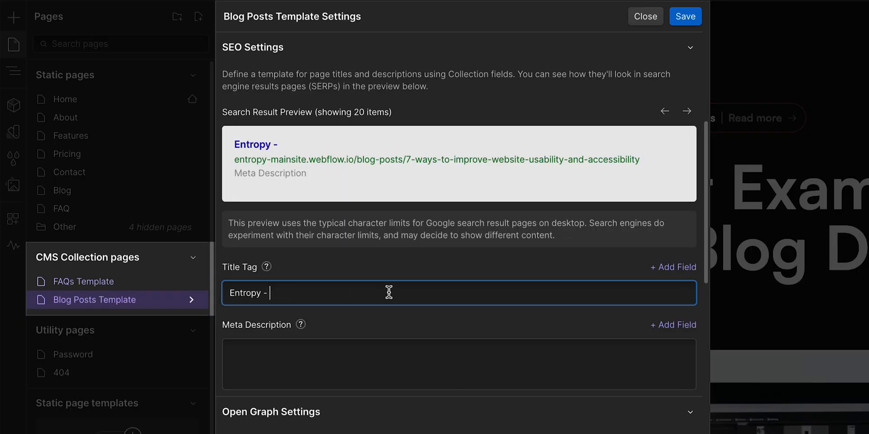
Insert each post's Name field after 'Entropy -' in the Blog Posts Template title tag.
{"action": "left_click", "coordinate": [672, 267]}
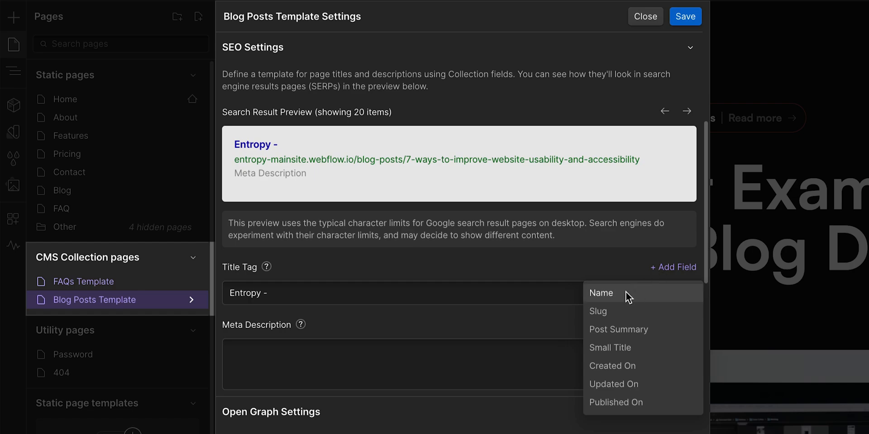
{"action": "left_click", "coordinate": [601, 293]}
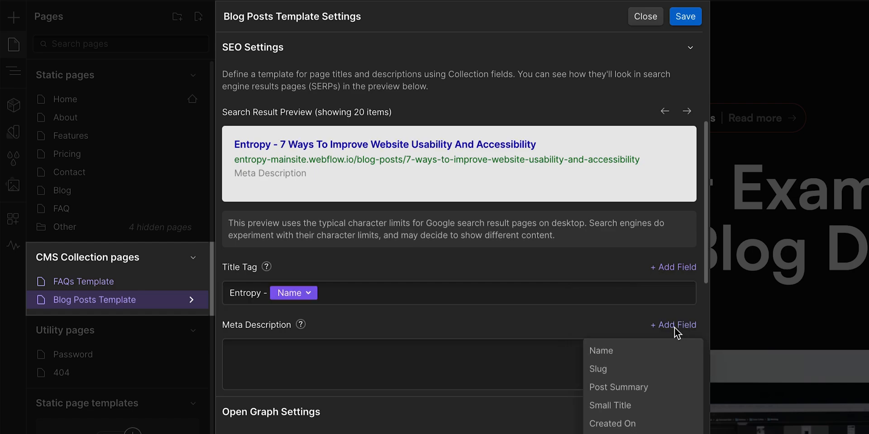
{"action": "left_click", "coordinate": [619, 386]}
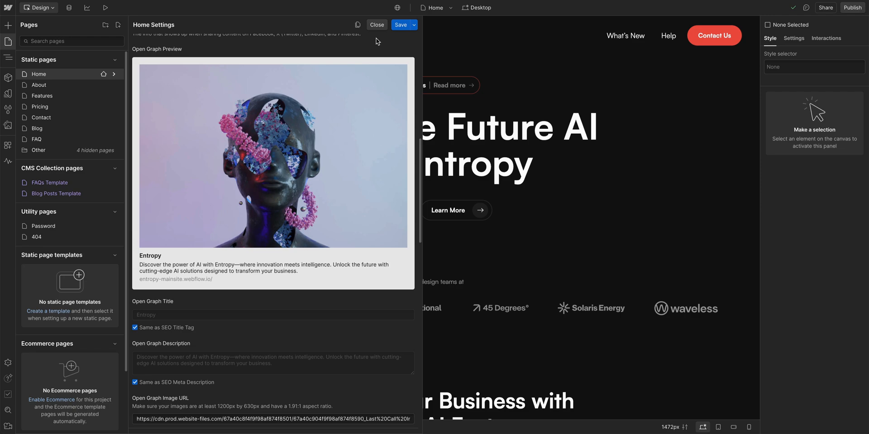
{"action": "left_click", "coordinate": [376, 25]}
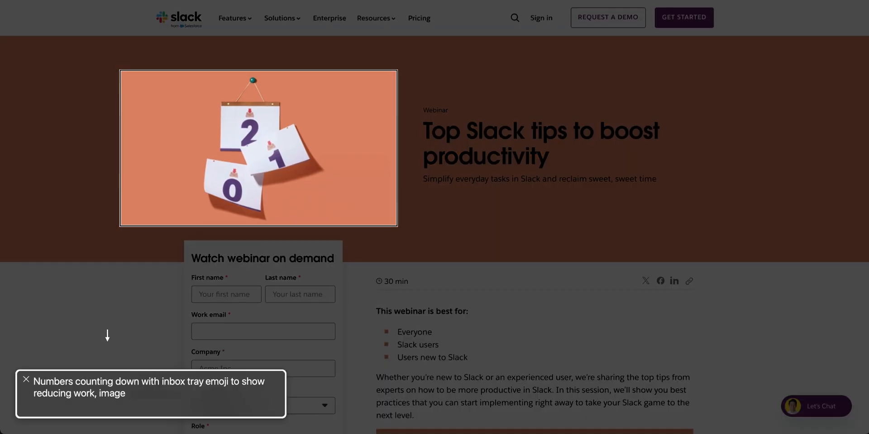
Scroll down the Slack productivity webinar page to the countdown image's alt description.
{"action": "scroll", "scroll_direction": "down", "scroll_amount": 3}
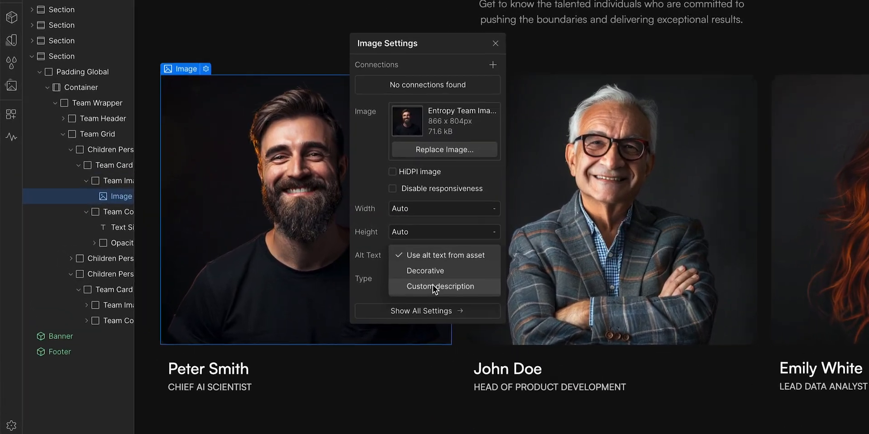
Save the descriptive alt text 'iPhone with Entropy app open' for the Features Images 03 asset.
{"action": "type", "text": "Hea"}
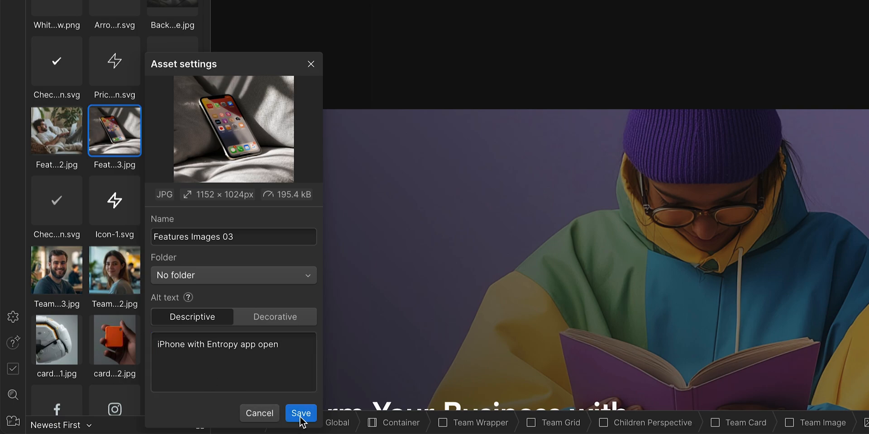
{"action": "left_click", "coordinate": [300, 414]}
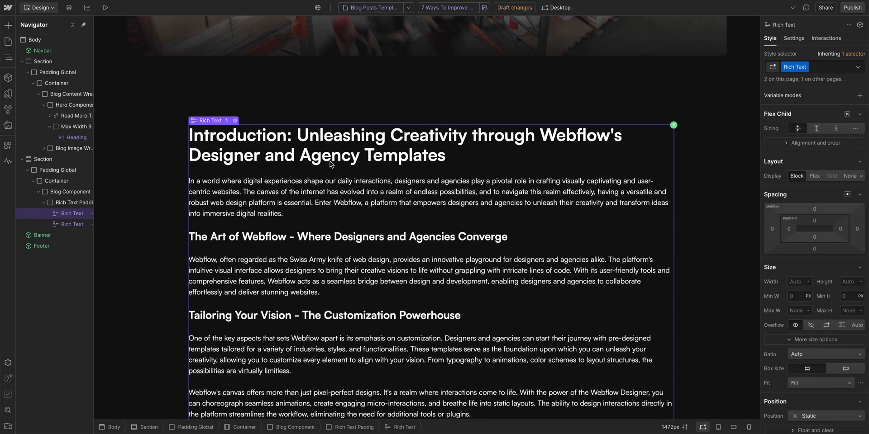
Edit the blog post rich text to show its H2/H3 heading overlay, then enter preview.
{"action": "double_click", "coordinate": [330, 145]}
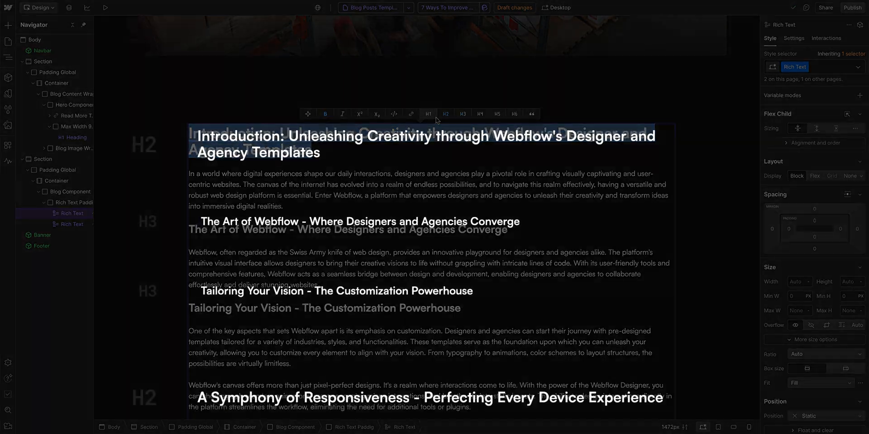
{"action": "left_click", "coordinate": [80, 8]}
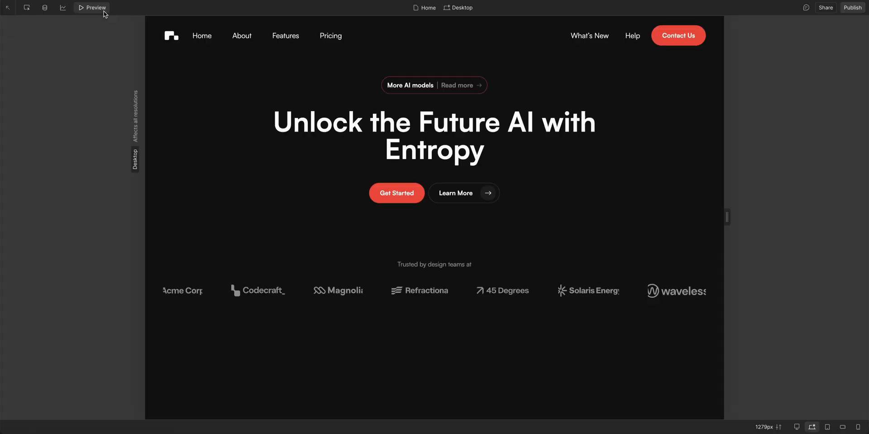
Preview the Entropy homepage at tablet and large-mobile widths.
{"action": "left_click", "coordinate": [459, 7]}
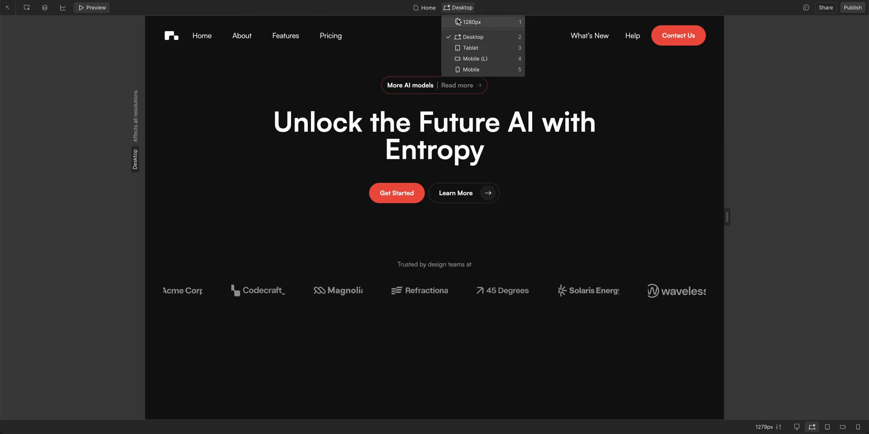
{"action": "left_click", "coordinate": [470, 48]}
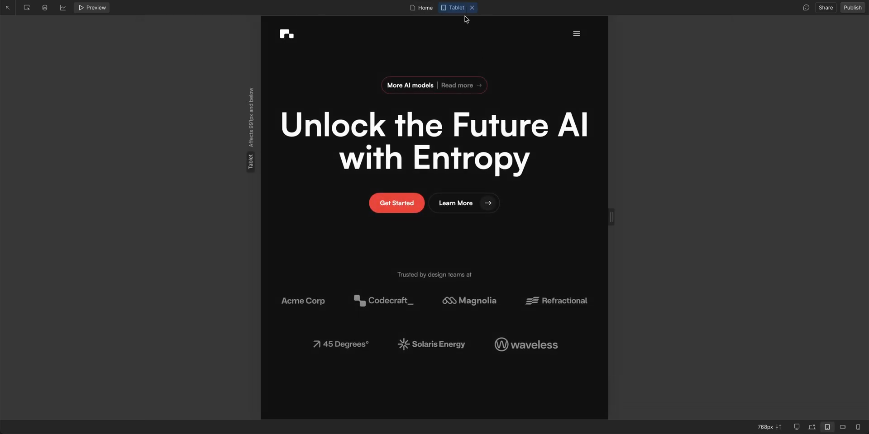
{"action": "left_click", "coordinate": [452, 7]}
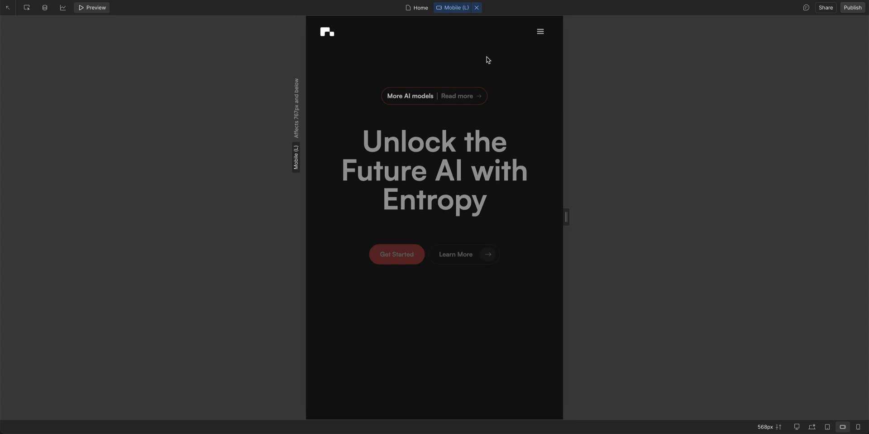
Switch the design view to large mobile and set the Home Integrations Wrapper grid to two columns.
{"action": "left_click", "coordinate": [453, 7]}
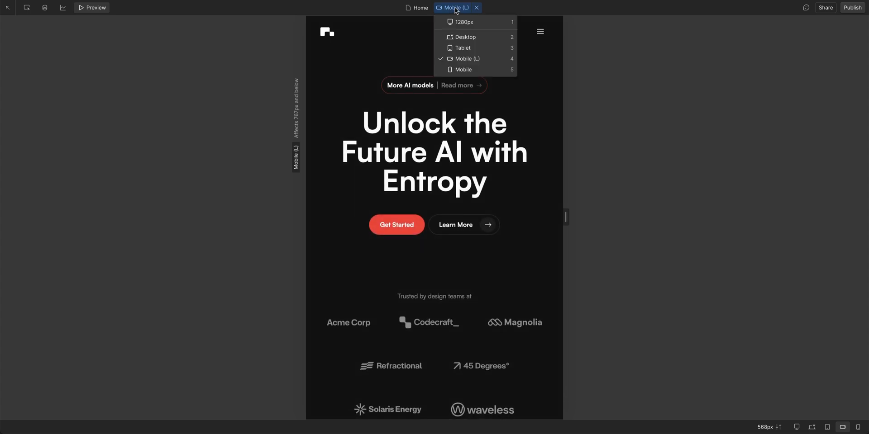
{"action": "left_click", "coordinate": [465, 21]}
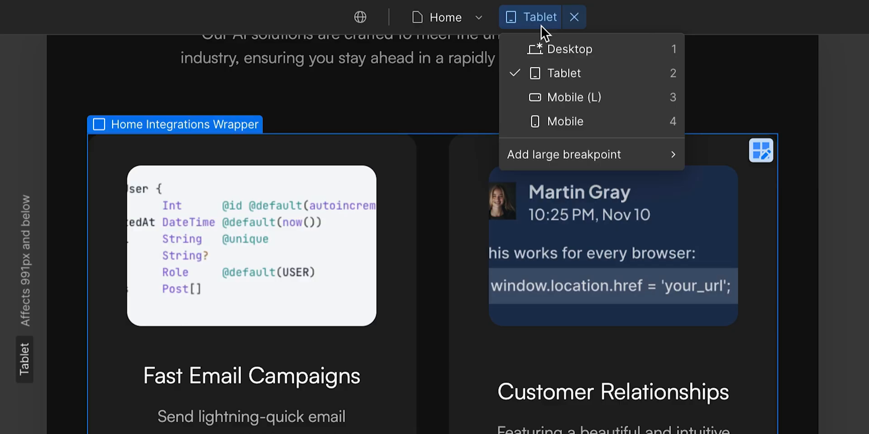
{"action": "left_click", "coordinate": [575, 97]}
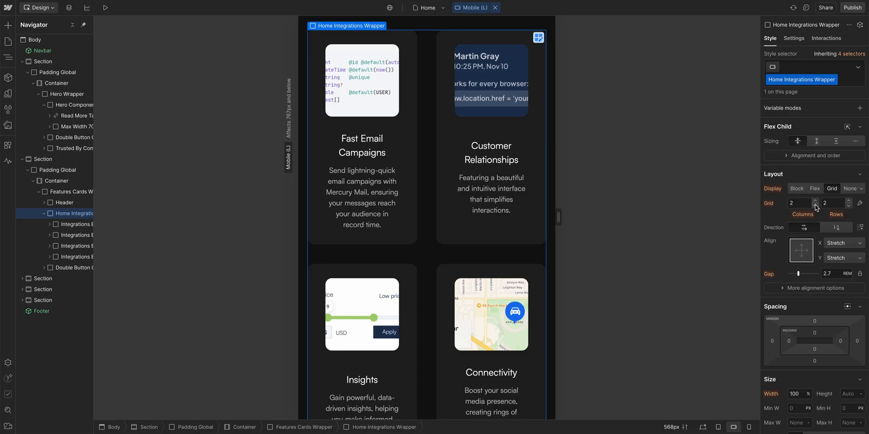
{"action": "left_click", "coordinate": [815, 205]}
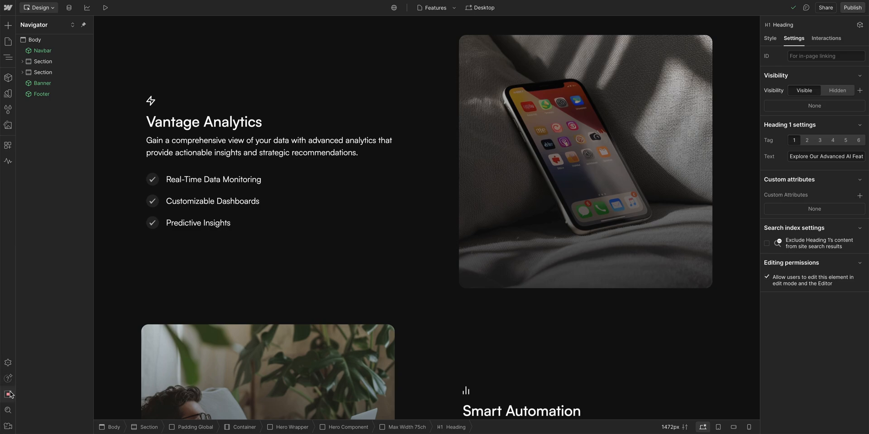
Run the Features page audit and jump to the Subheading flagged for a skipped heading level.
{"action": "left_click", "coordinate": [8, 395]}
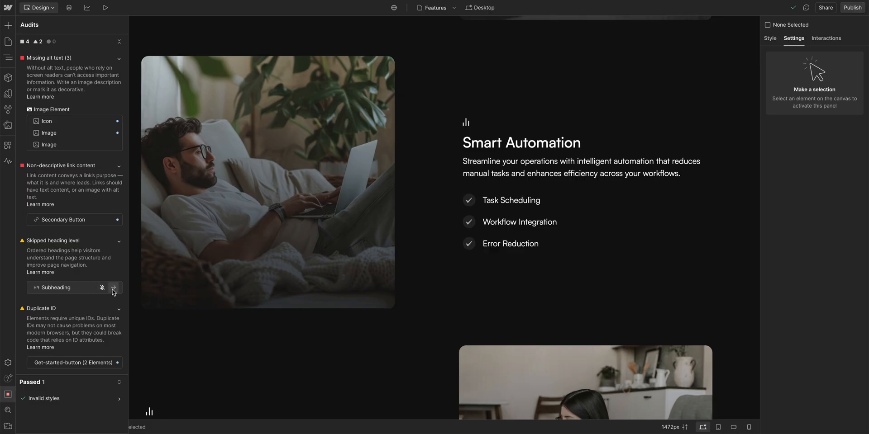
{"action": "left_click", "coordinate": [114, 287]}
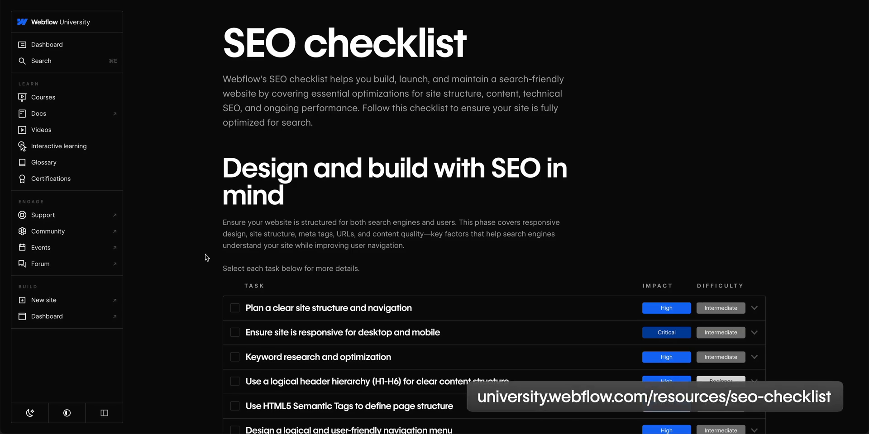
Check off 'Plan a clear site structure and navigation' and expand 'Set up Google Tag Manager'.
{"action": "left_click", "coordinate": [235, 308]}
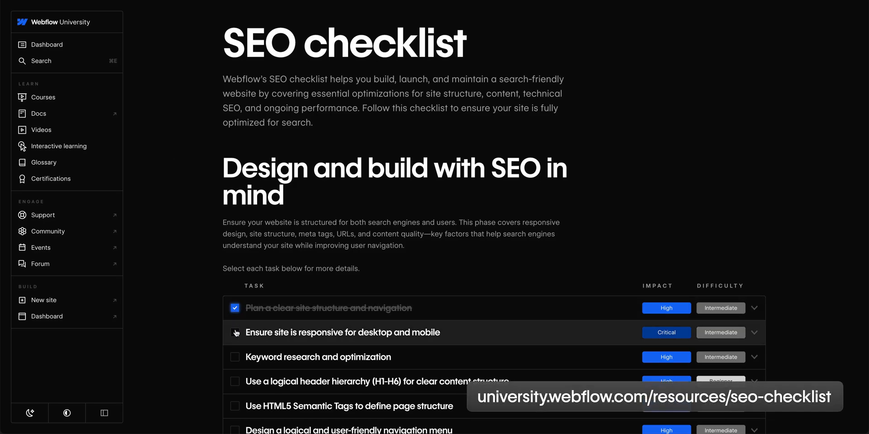
{"action": "scroll", "scroll_direction": "down", "scroll_amount": 3}
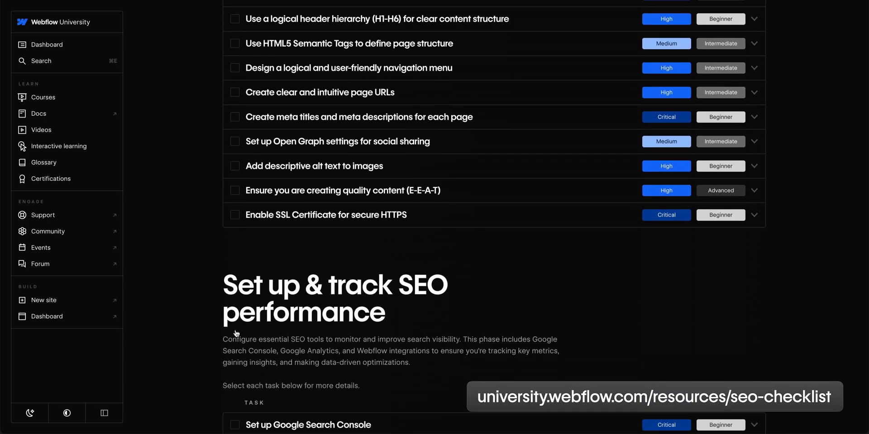
{"action": "scroll", "scroll_direction": "down", "scroll_amount": 3}
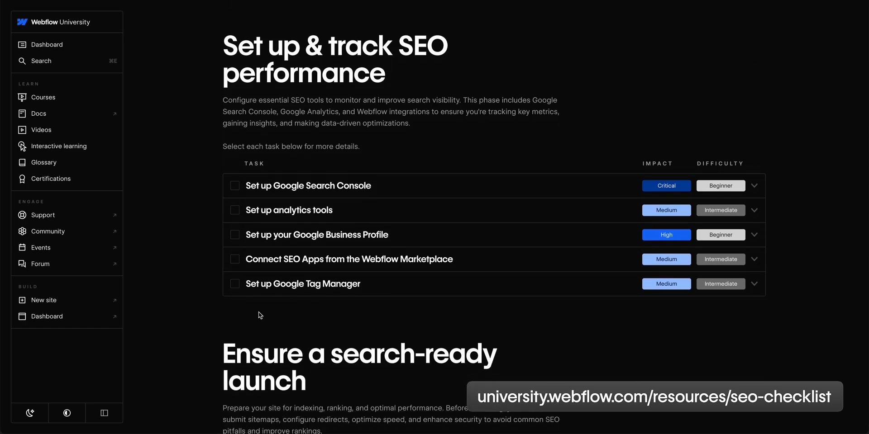
{"action": "left_click", "coordinate": [302, 283]}
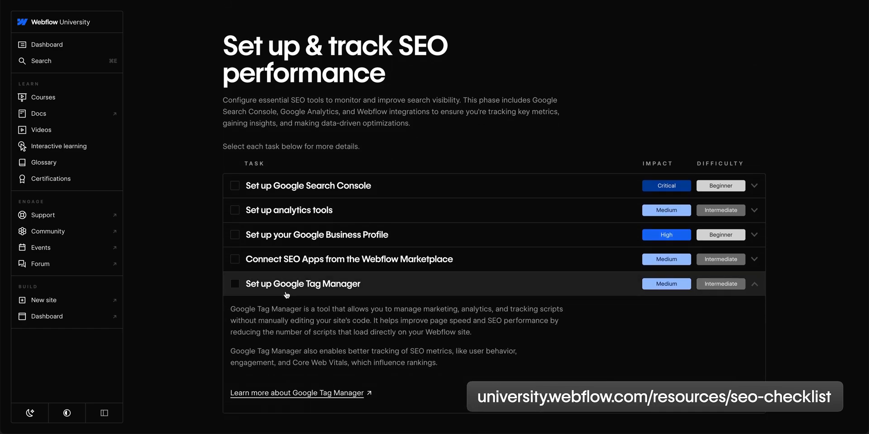